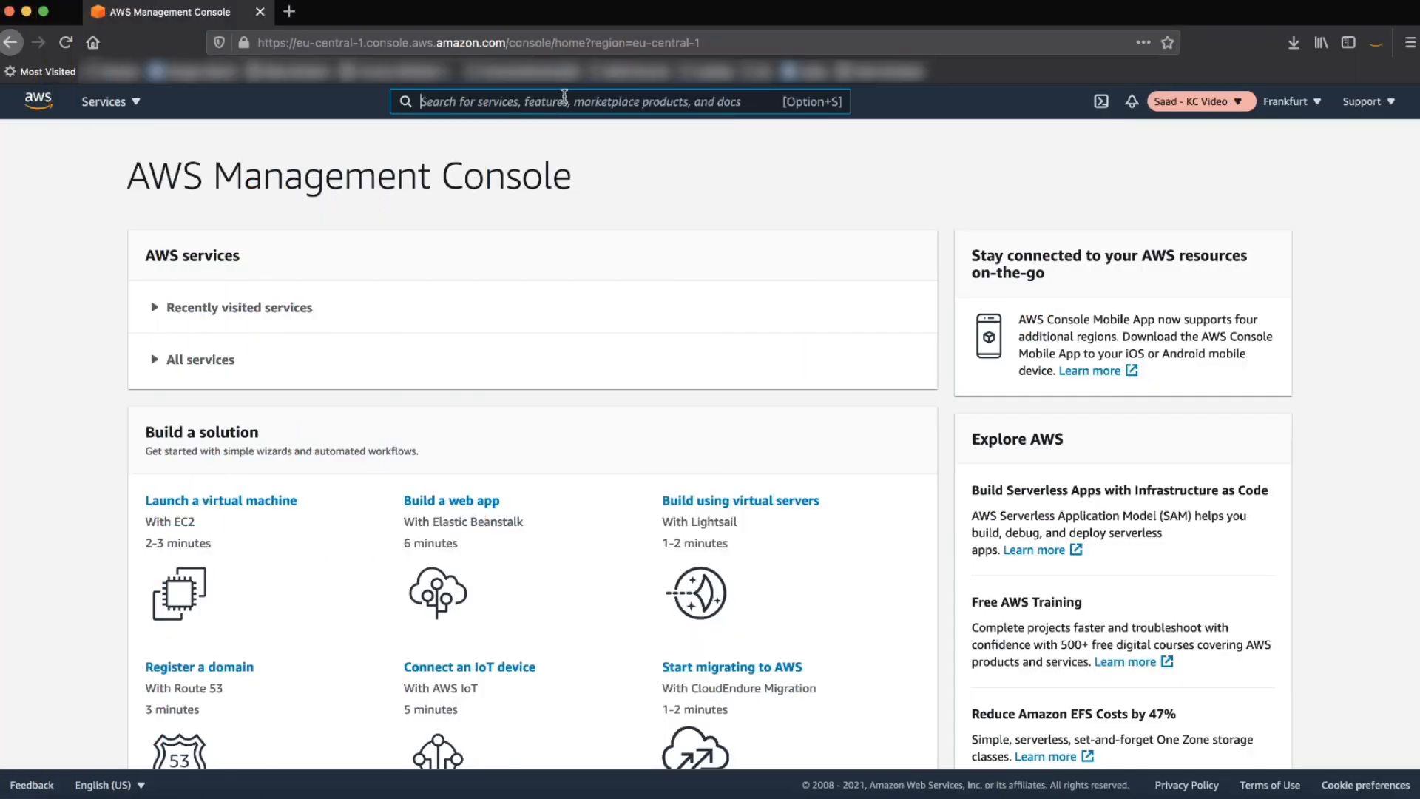
mouse_move(809, 204)
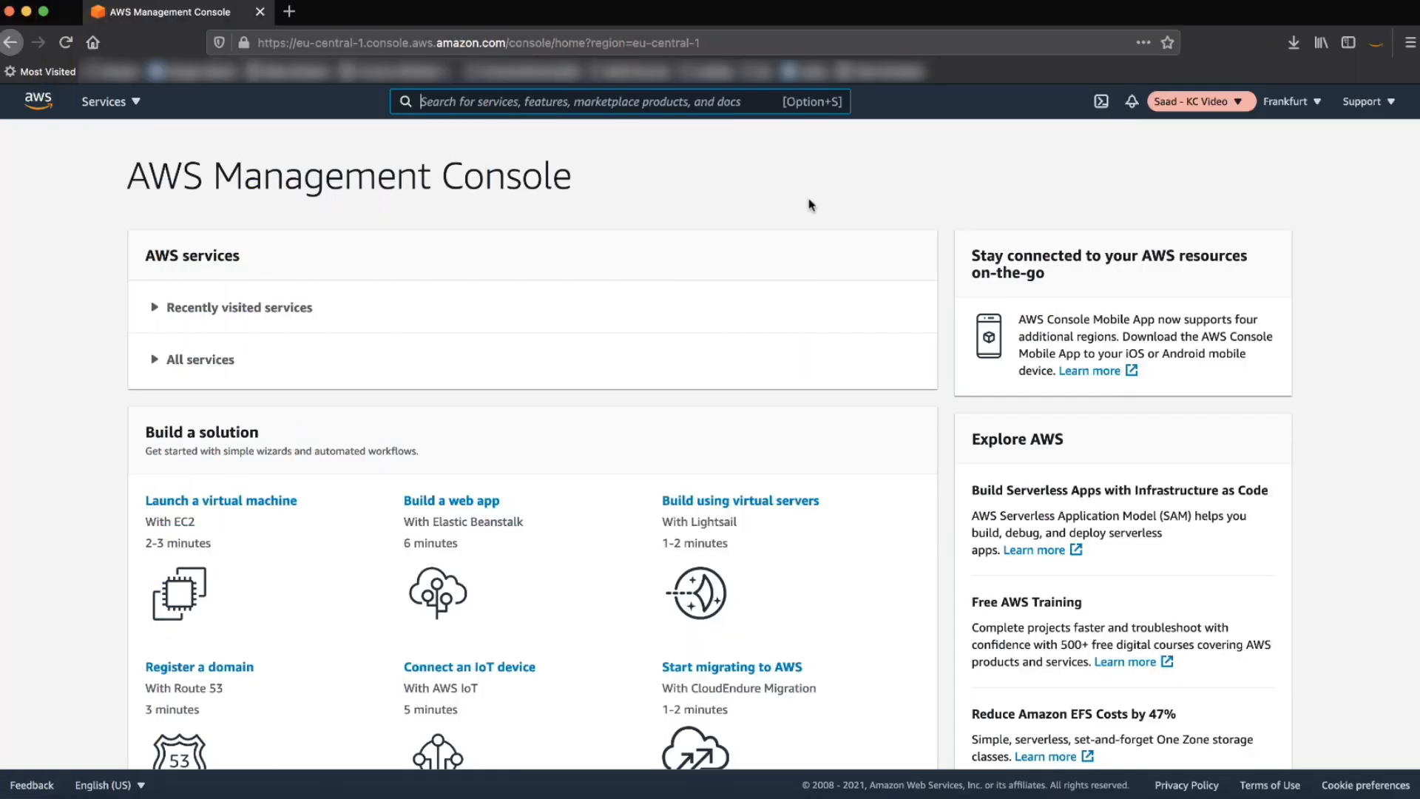
- Search for Lambda and land on the empty Functions list in the Frankfurt region
type("Lam")
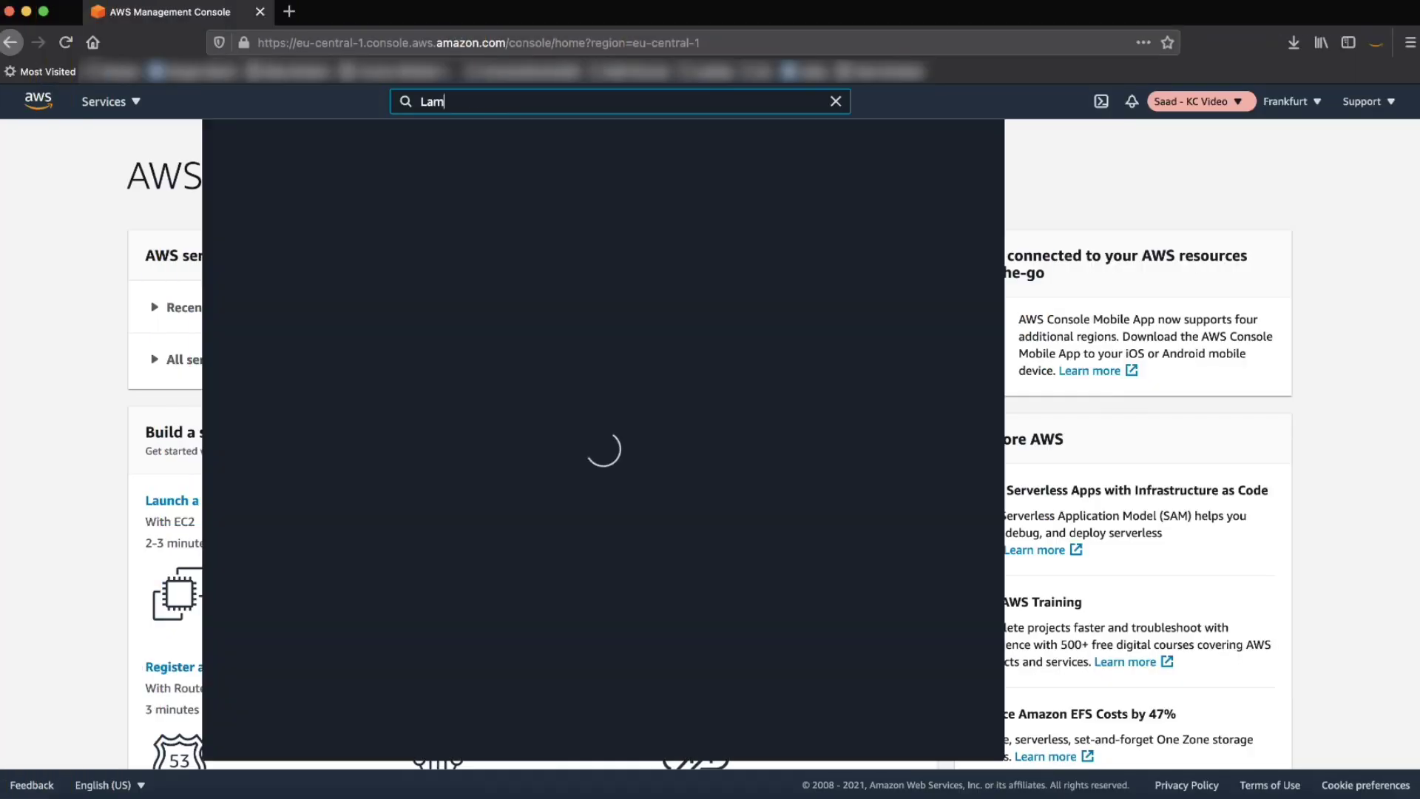
type("bda")
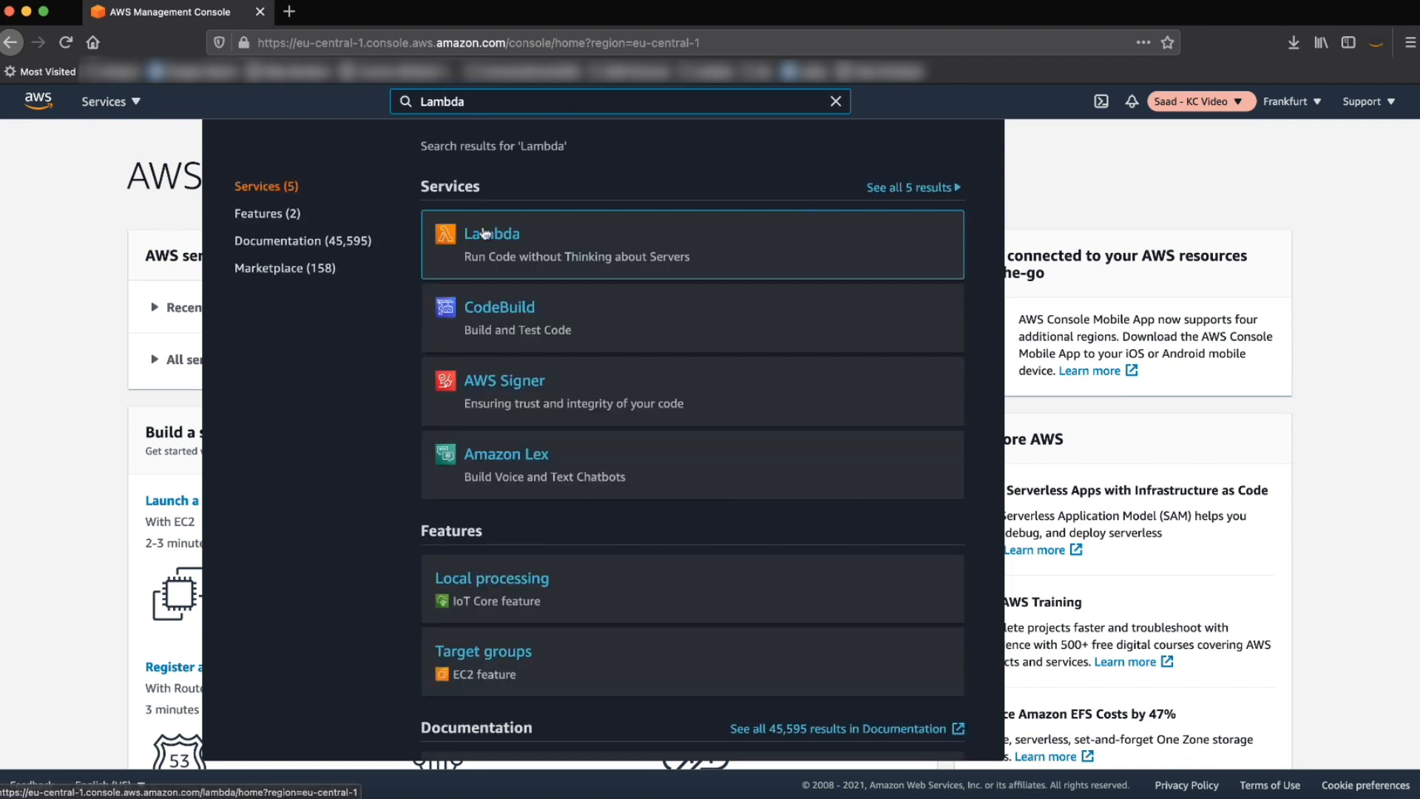
left_click(491, 232)
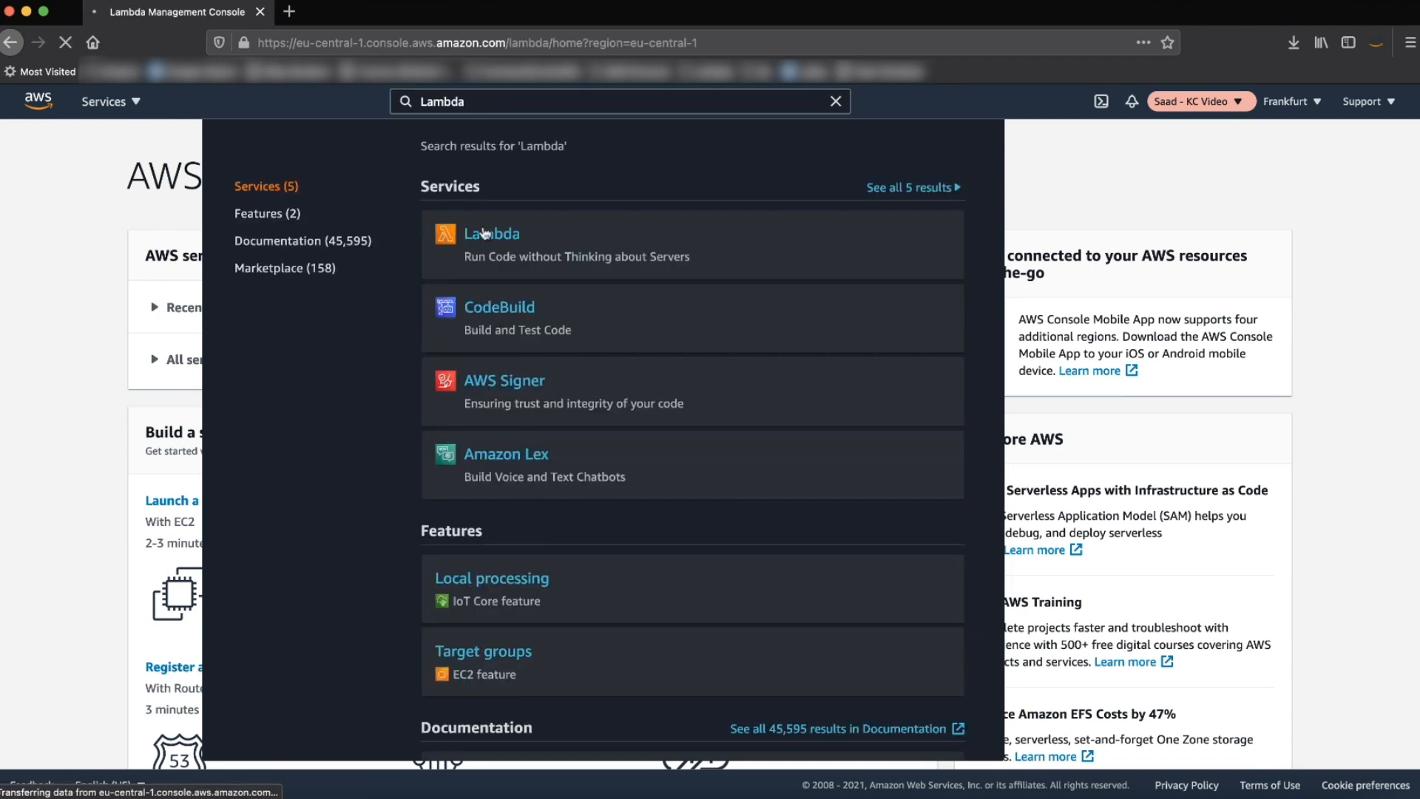
left_click(491, 233)
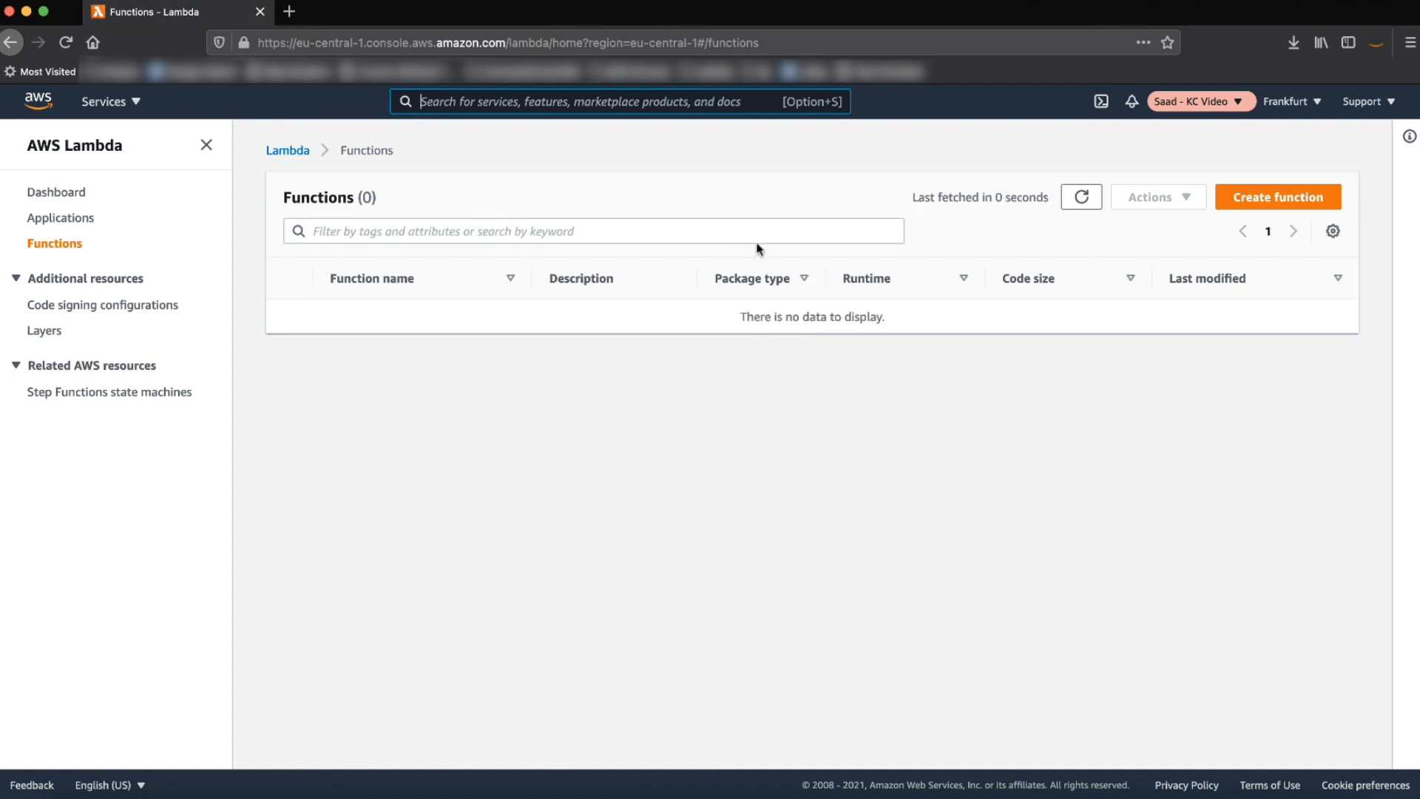
- Author a new function from scratch named node-latest-sdk on the Node.js 14.x runtime
left_click(1277, 197)
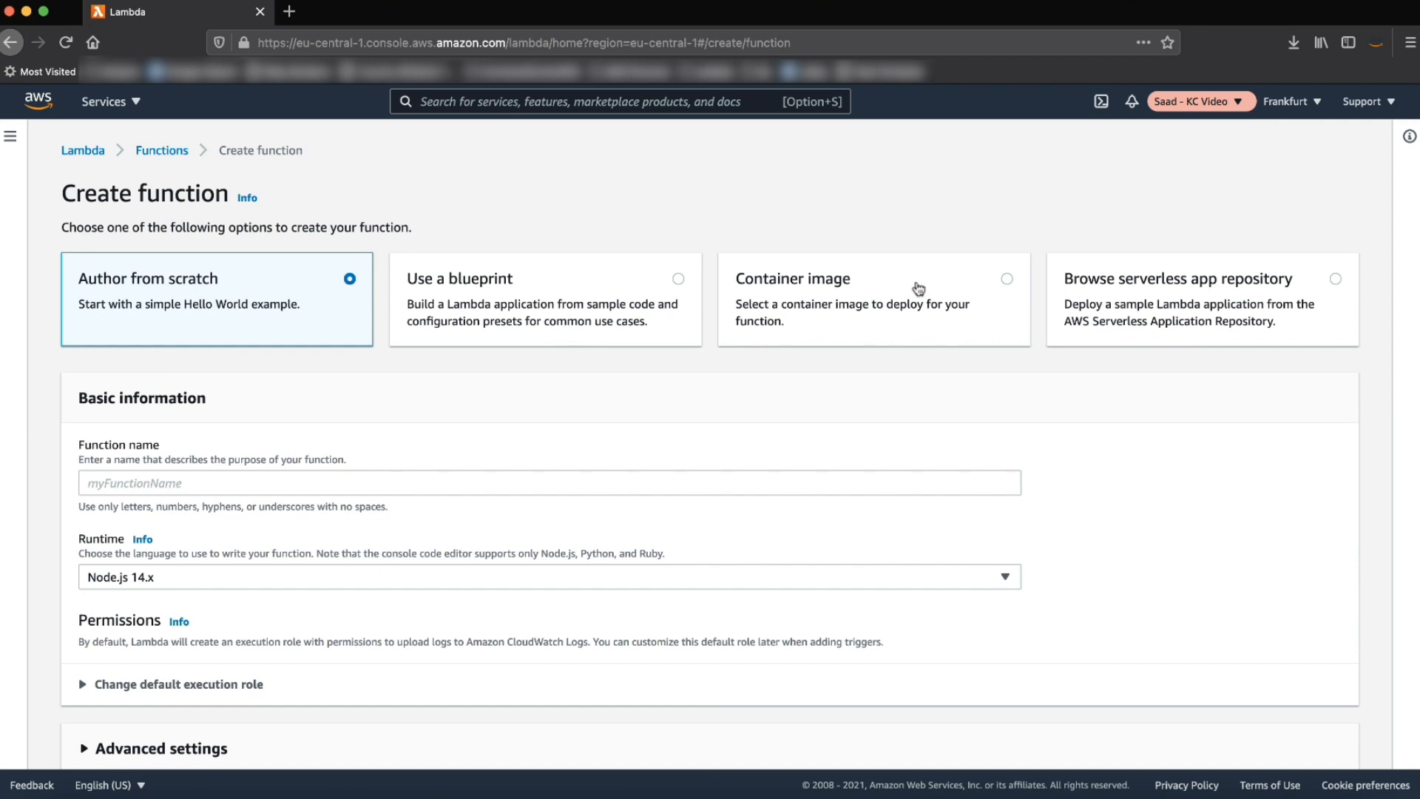
type("node")
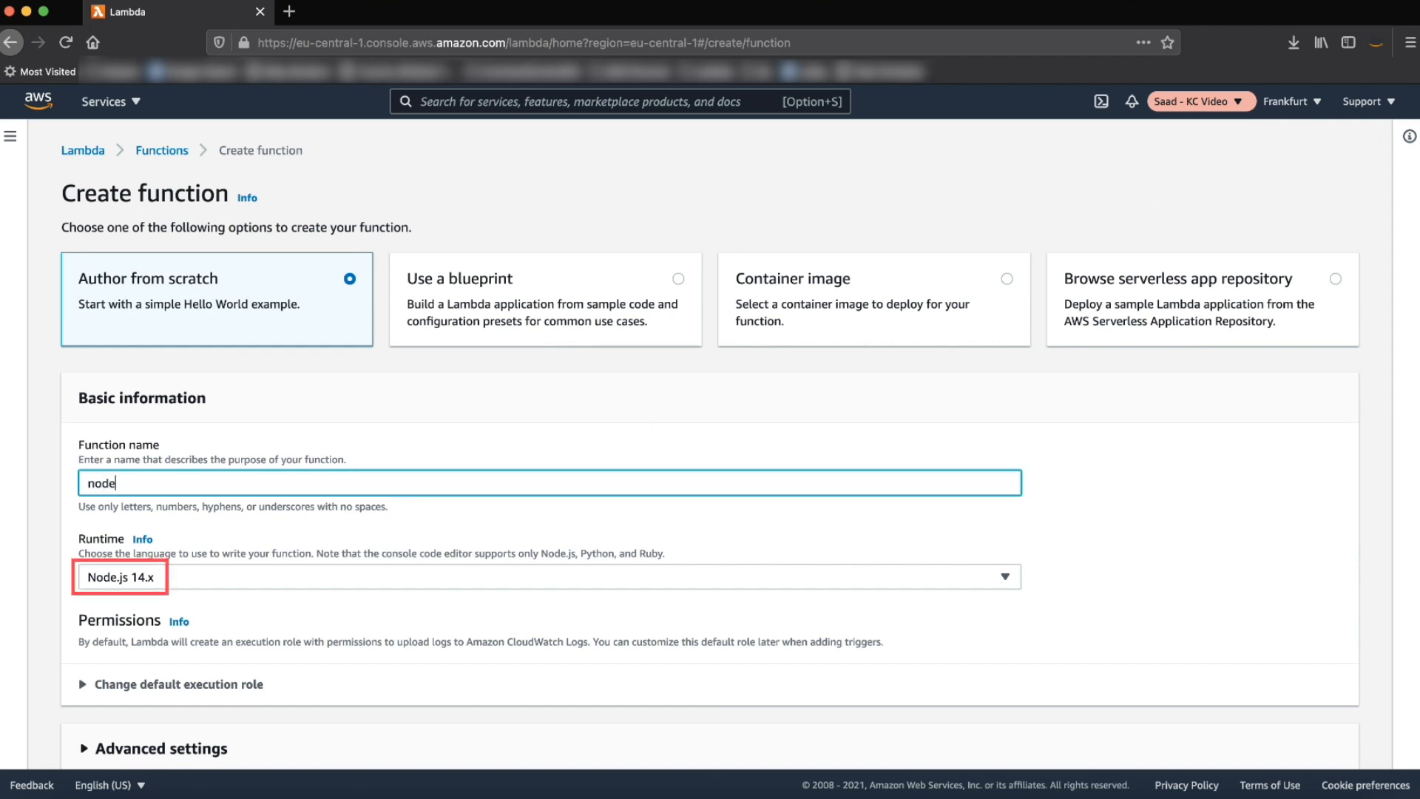
type("-latest-sdk")
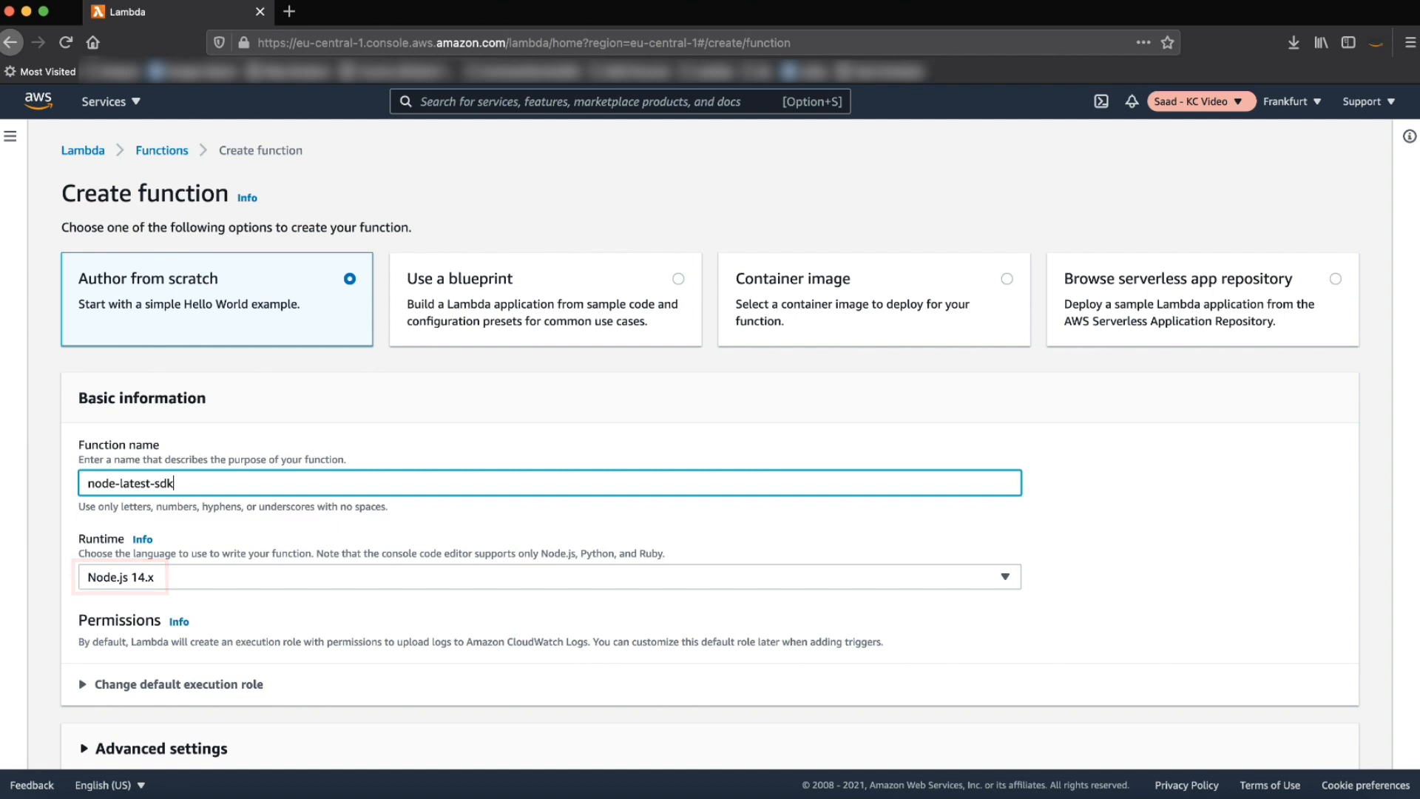
scroll("down", 3)
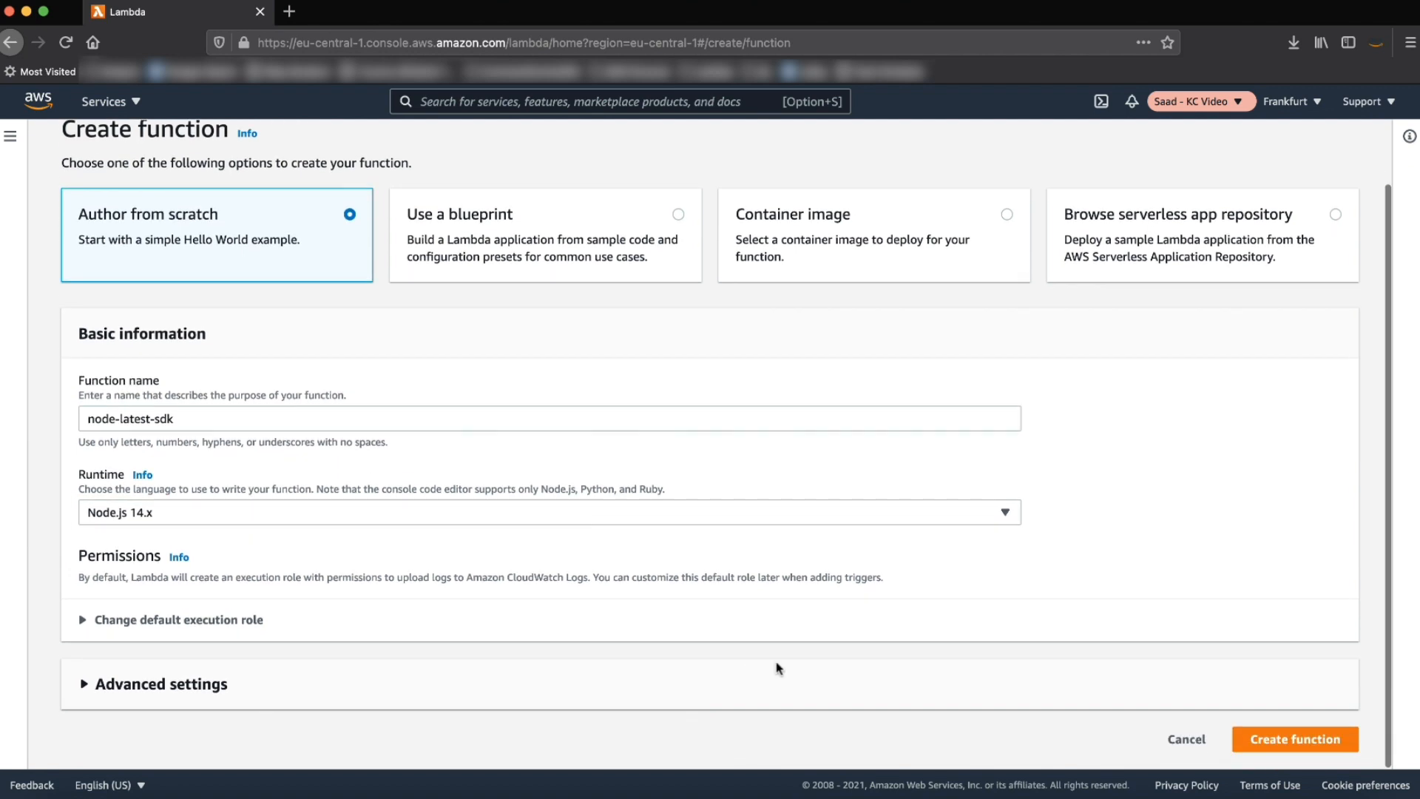
left_click(1293, 740)
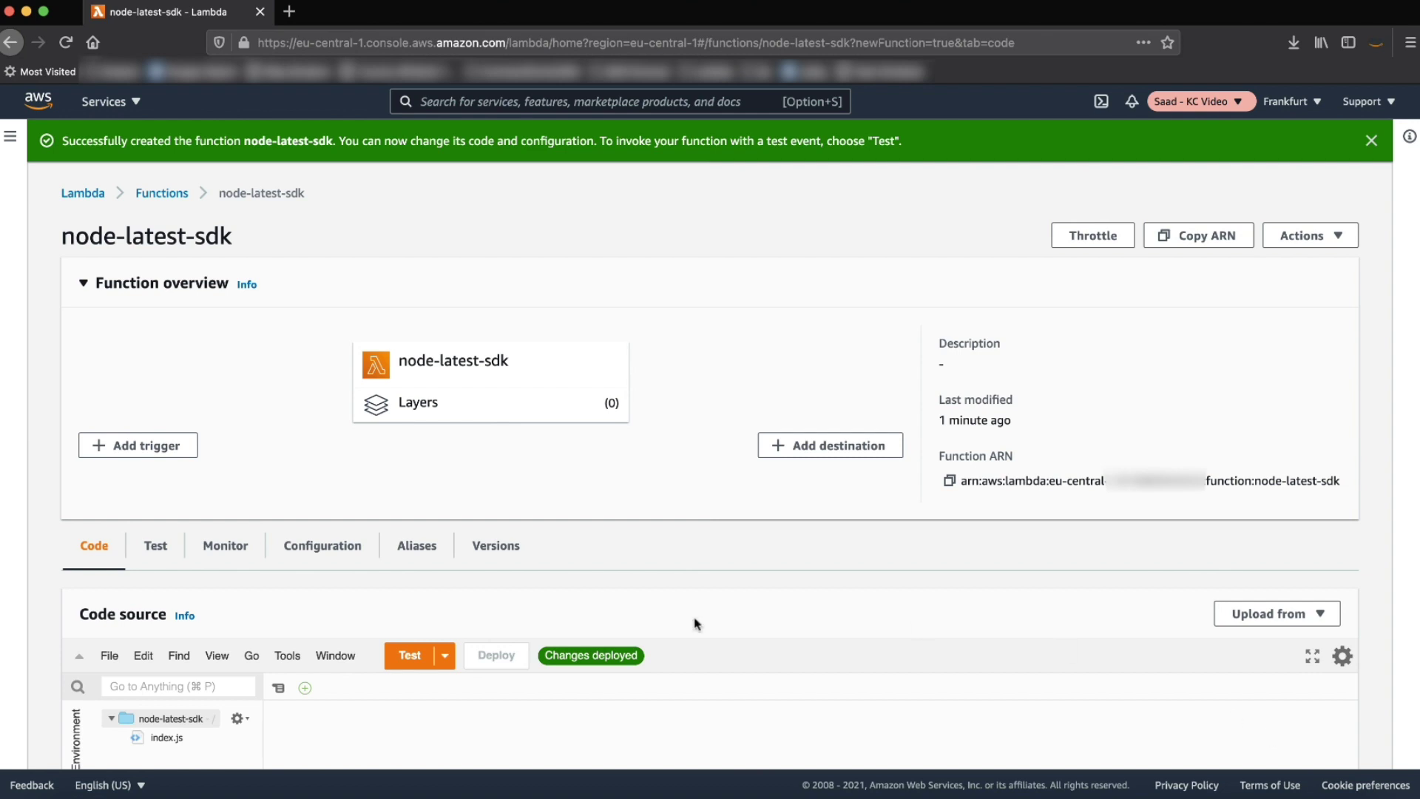
- Rewrite index.js to require aws-sdk and return AWS.VERSION, then deploy the code
scroll("down", 3)
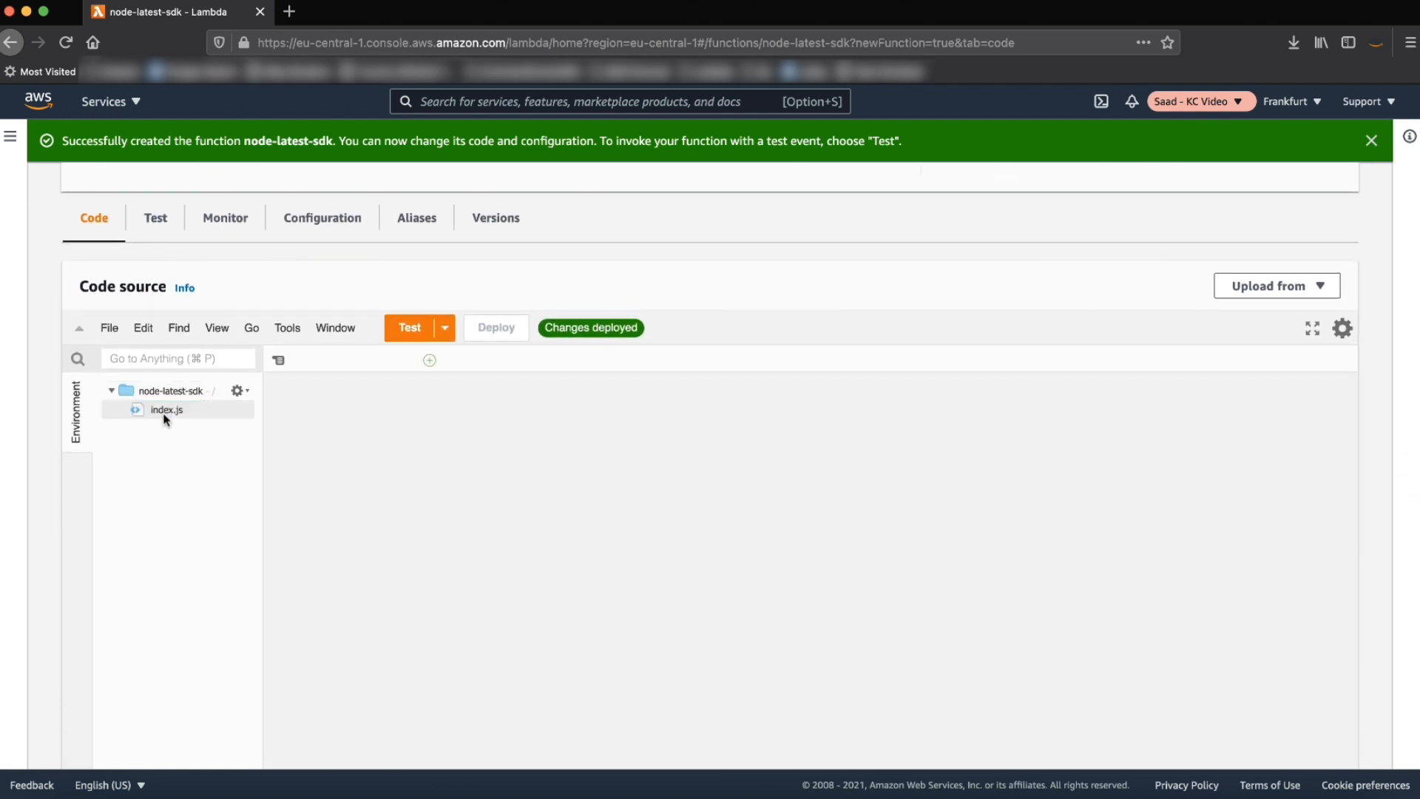
double_click(167, 410)
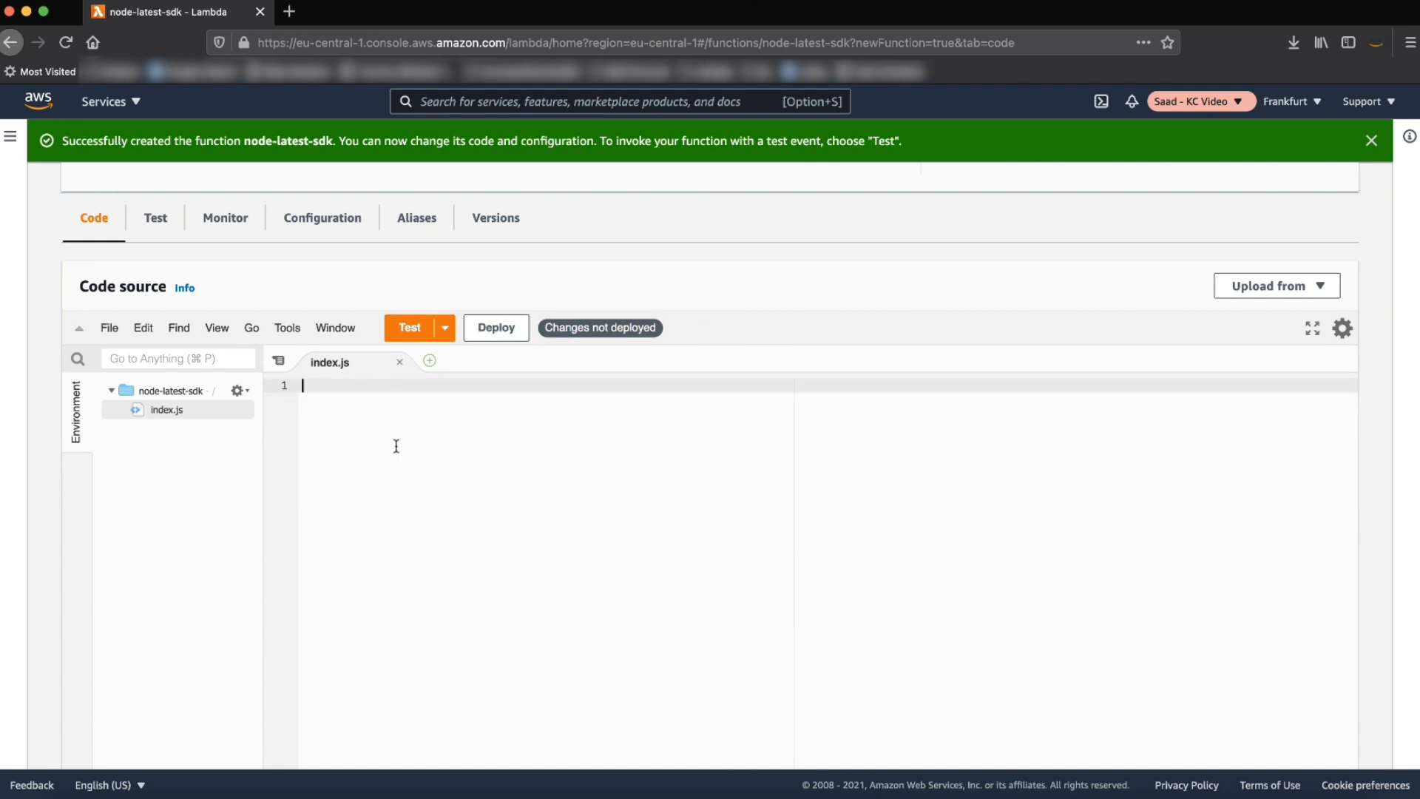
type("const AWS = require('aws-sdk')")
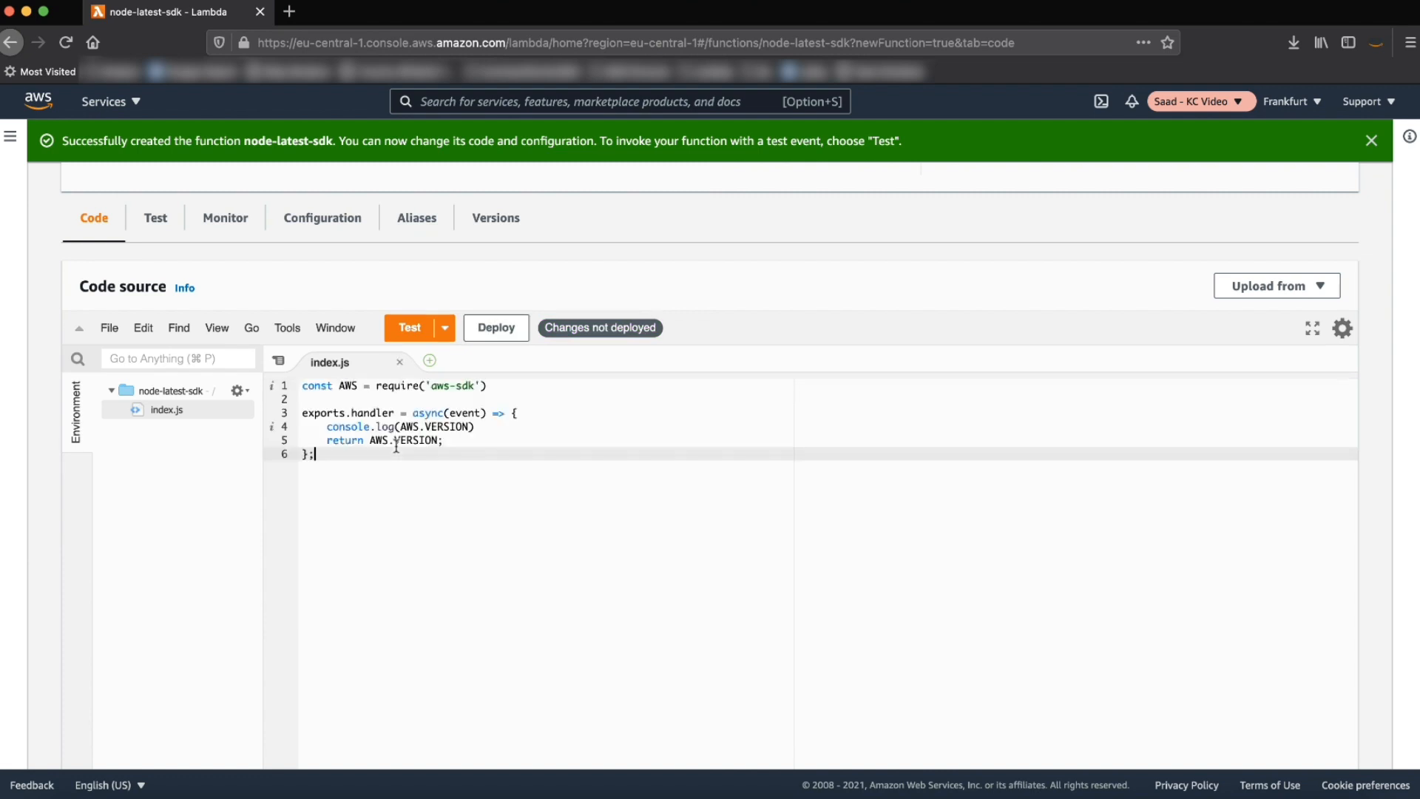
mouse_move(496, 327)
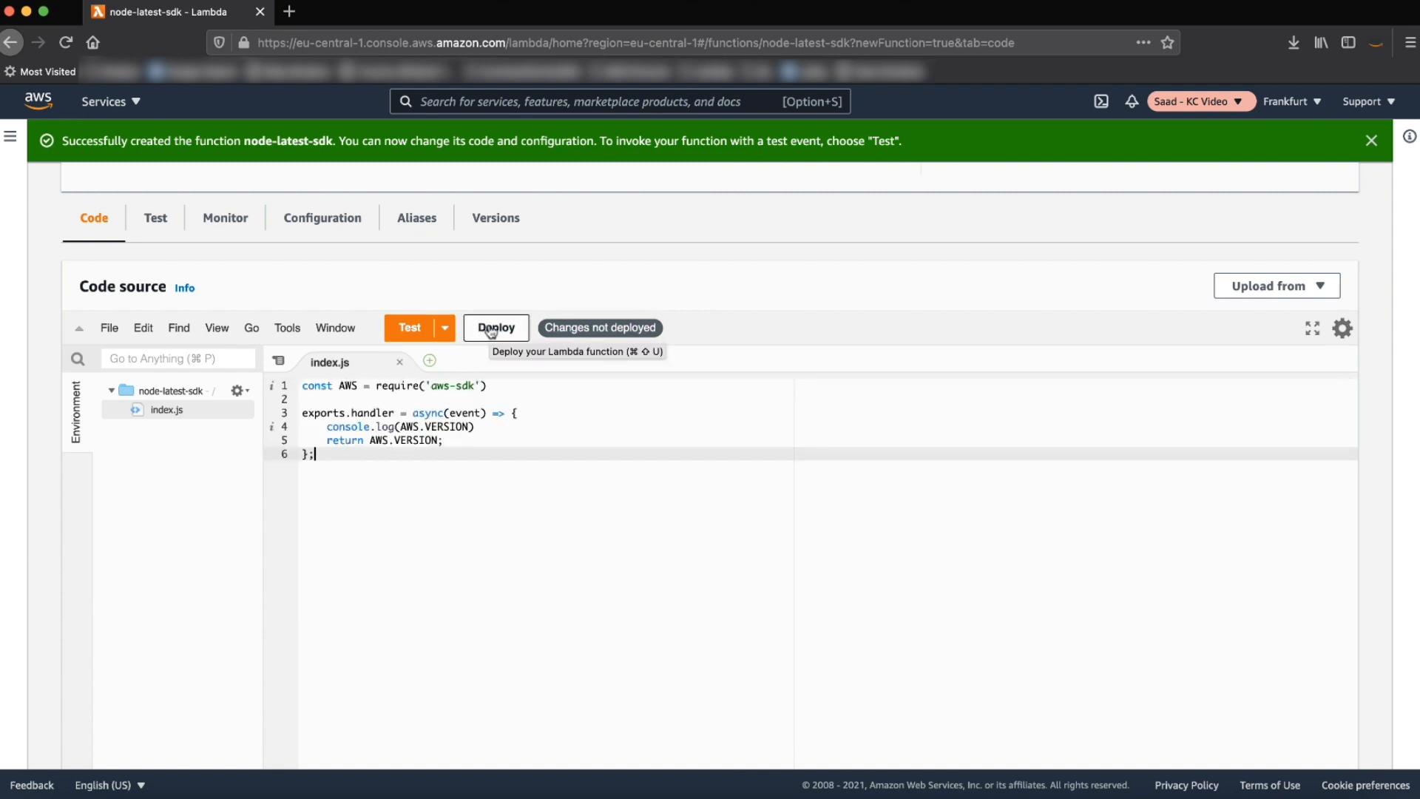
left_click(495, 327)
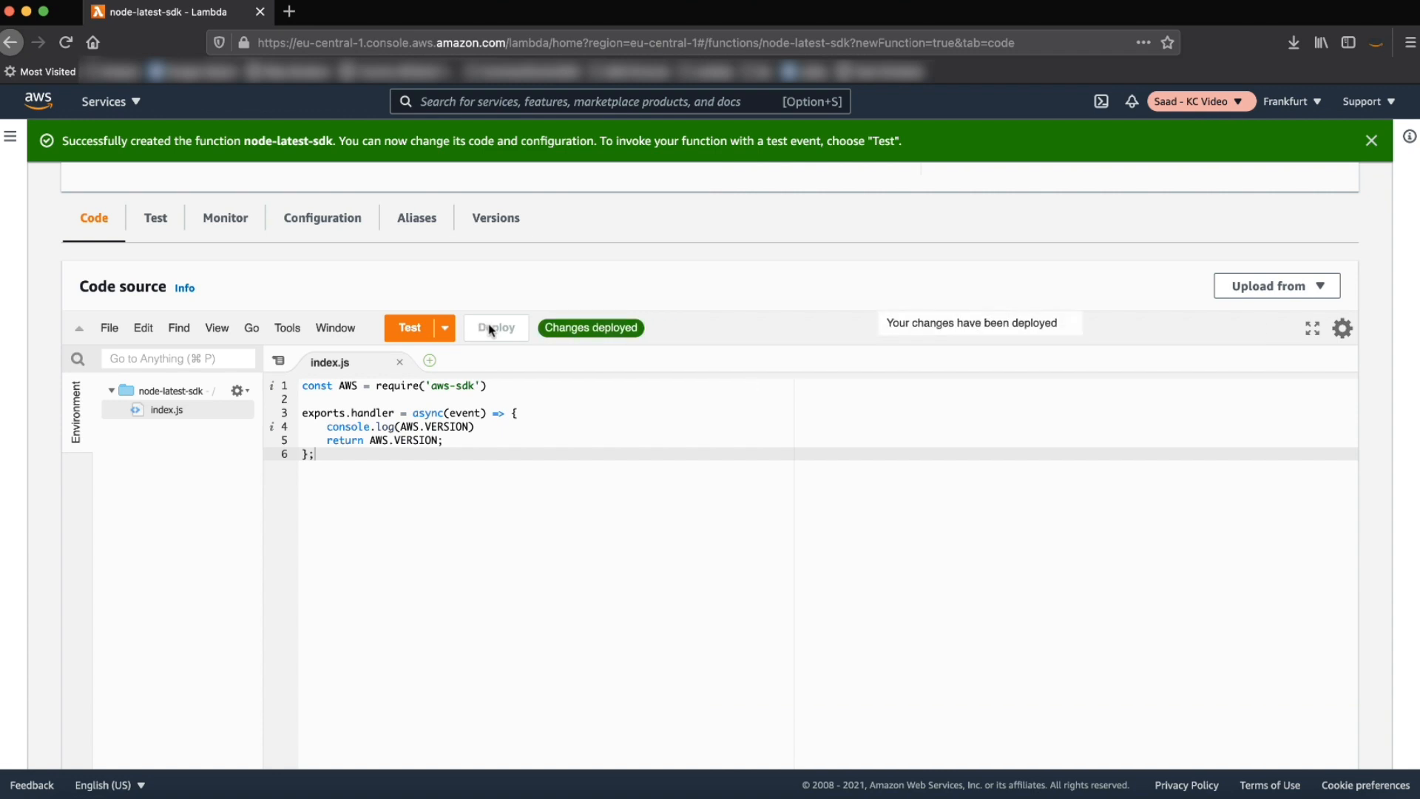
mouse_move(408, 327)
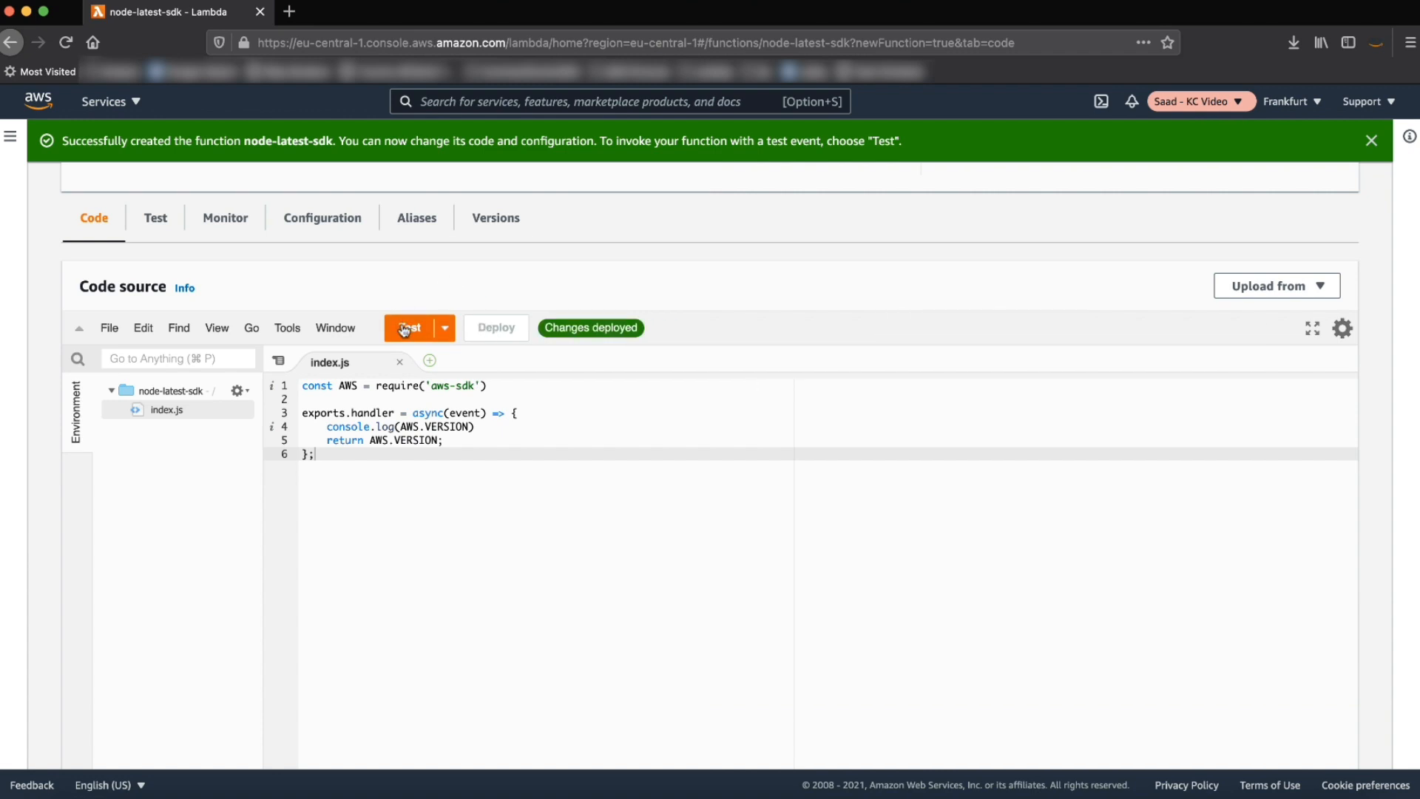
- Save a test event named Test and invoke node-latest-sdk with it
left_click(410, 327)
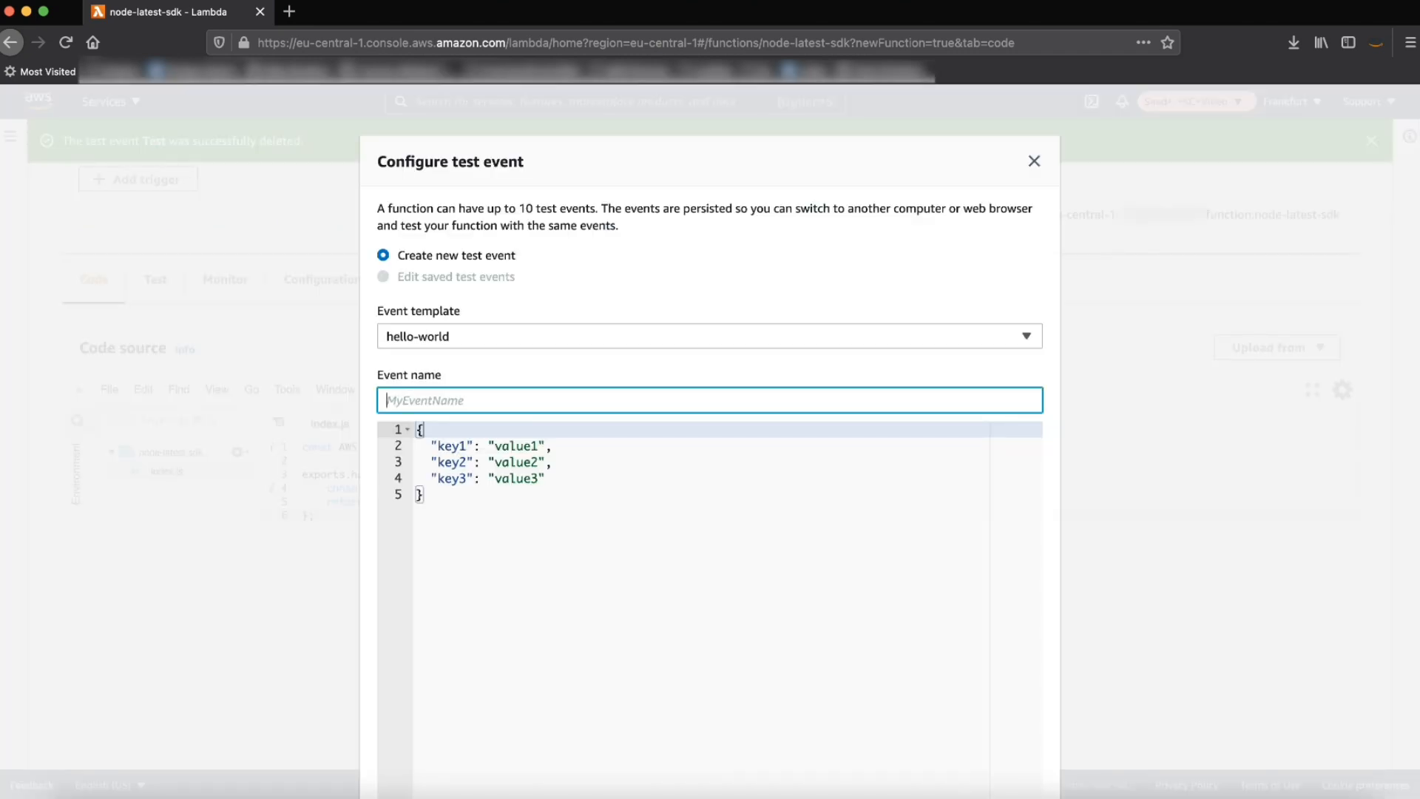
type("Test")
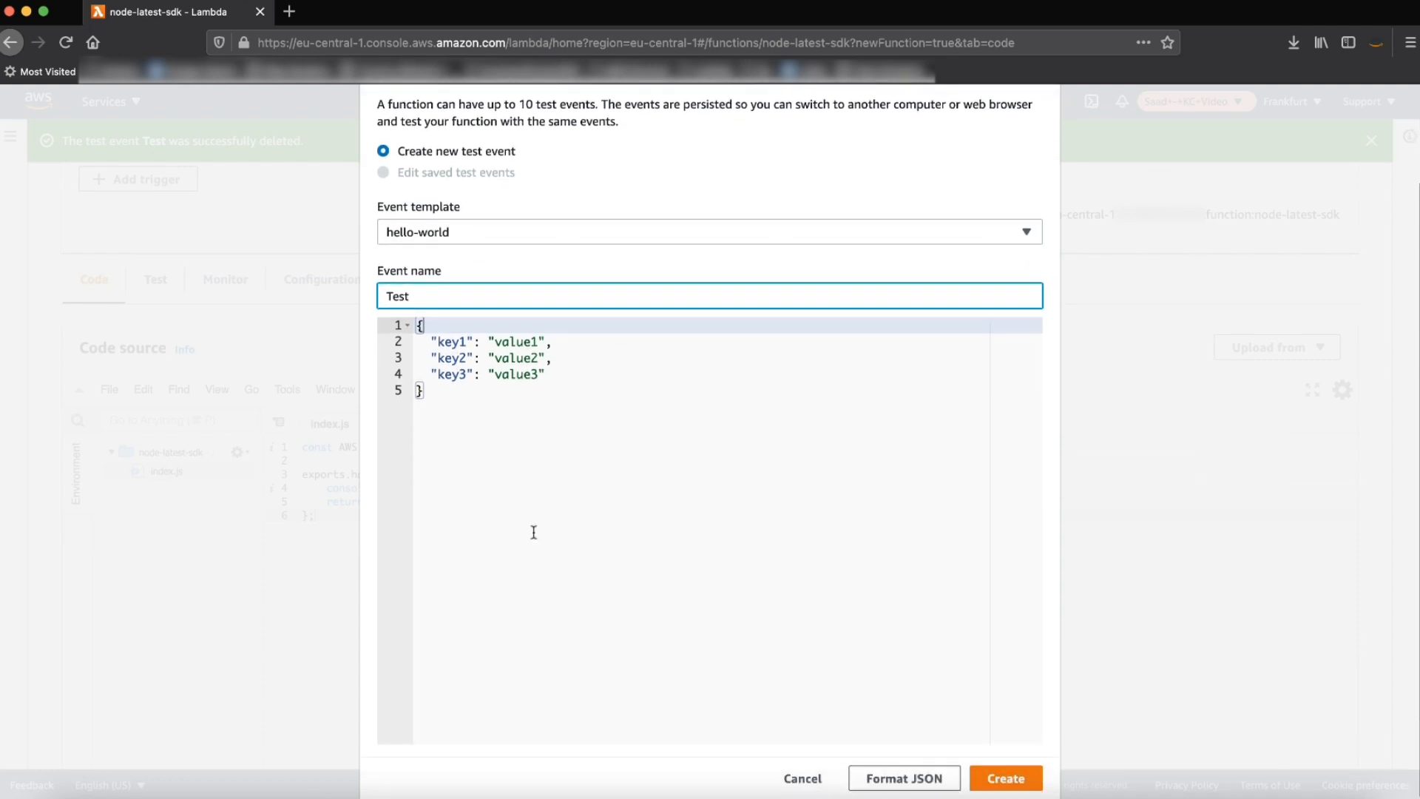
left_click(1004, 778)
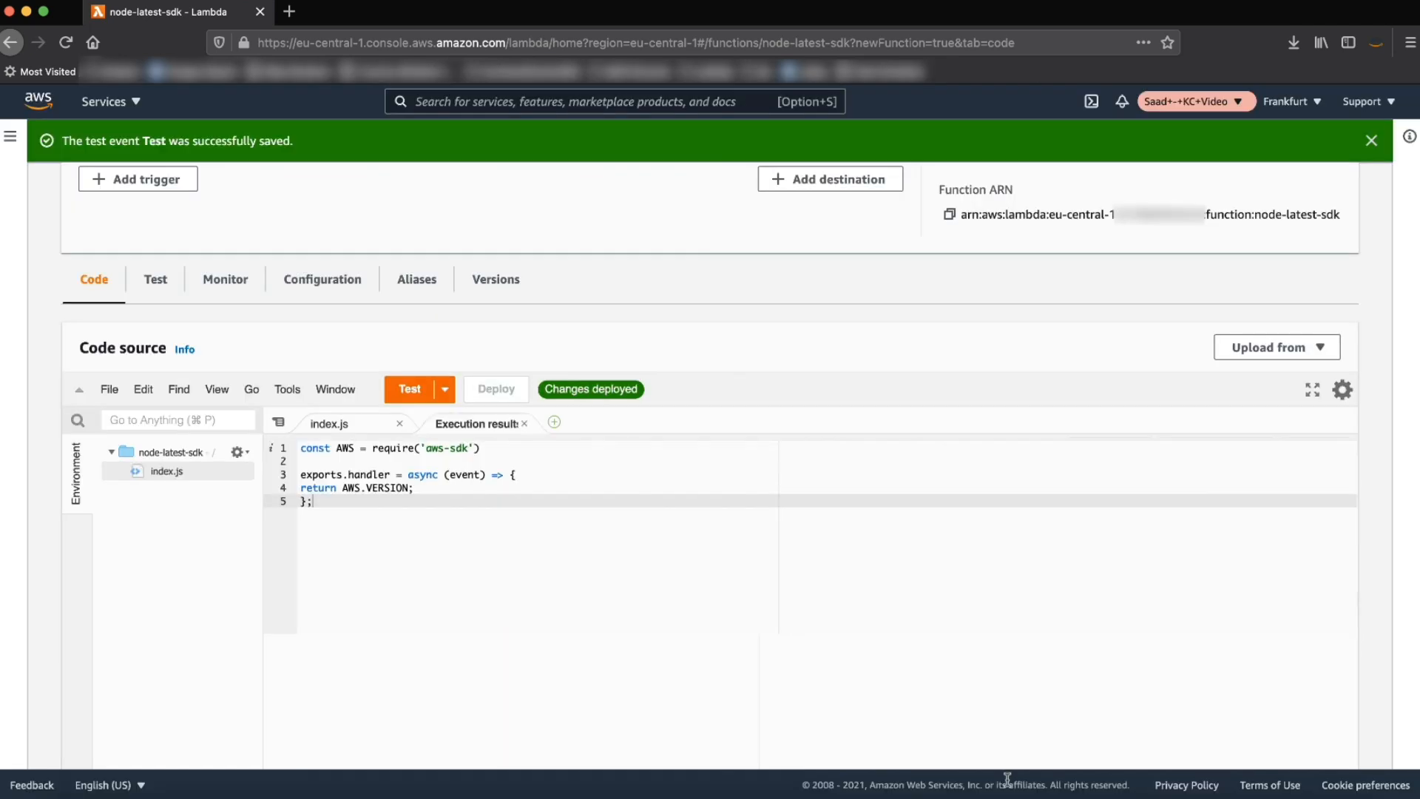
left_click(408, 389)
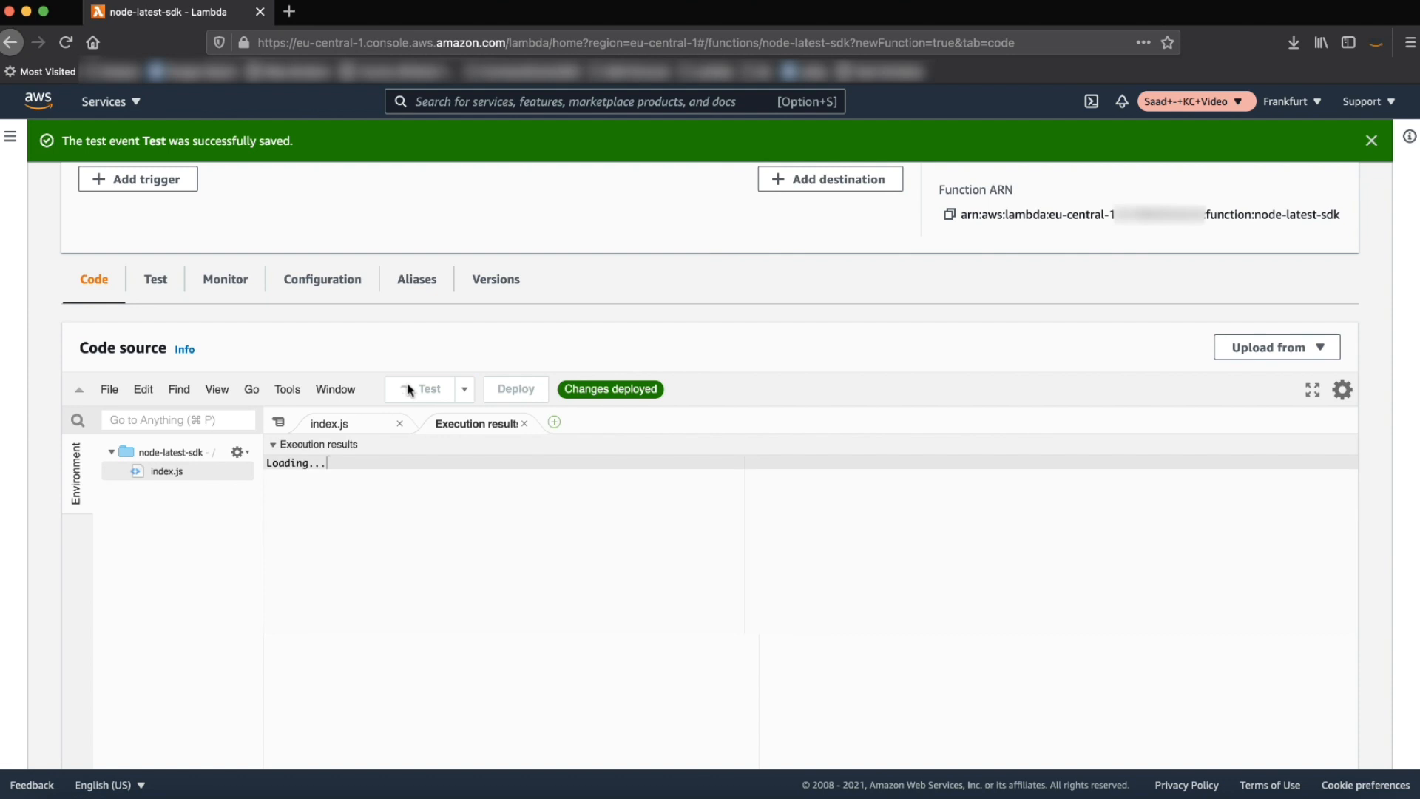
left_click(422, 389)
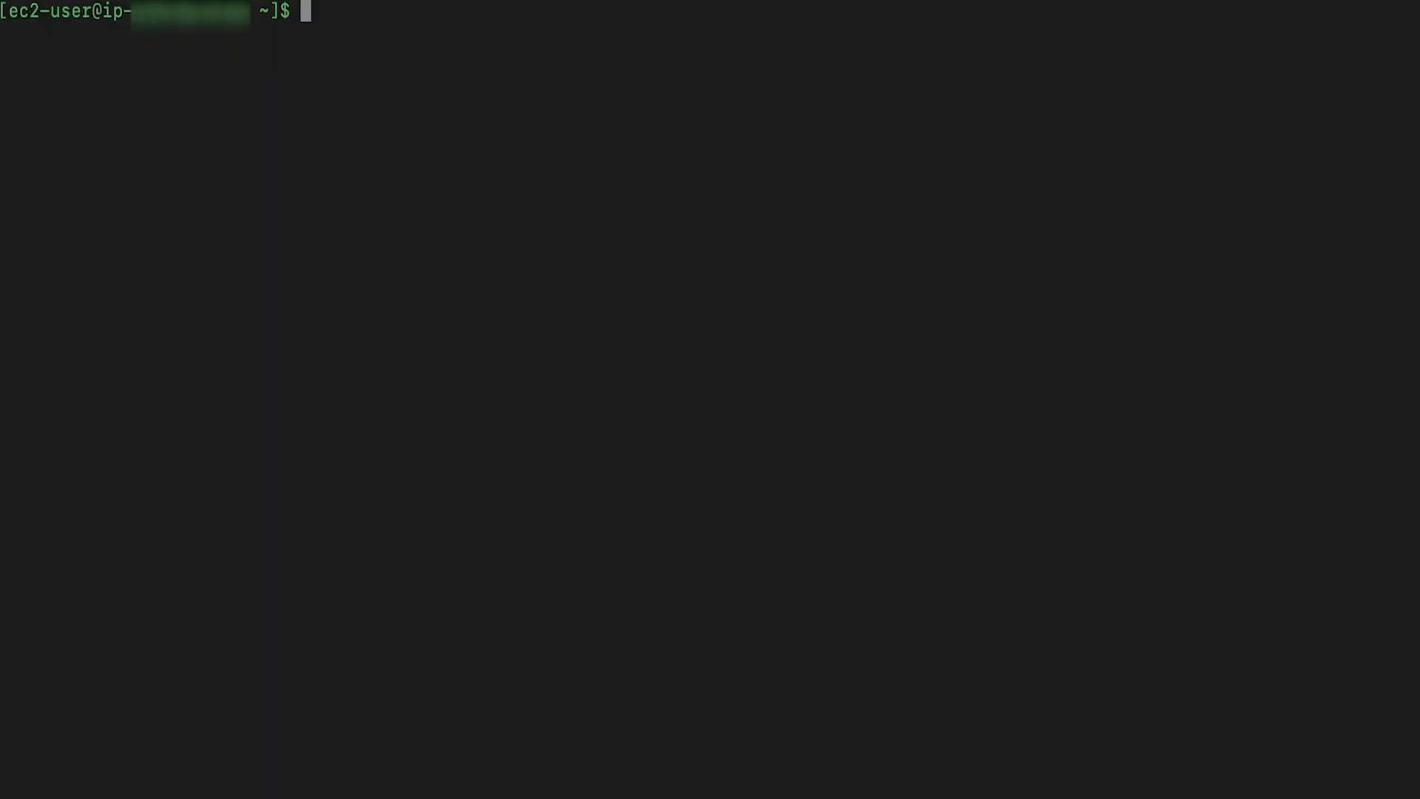
- Create aws-sdk-layer/nodejs, npm install aws-sdk 2.952.0 there, and zip it into ../package.zip
type("mkdir -p aws-sdk-layer/nodejs")
type("npm")
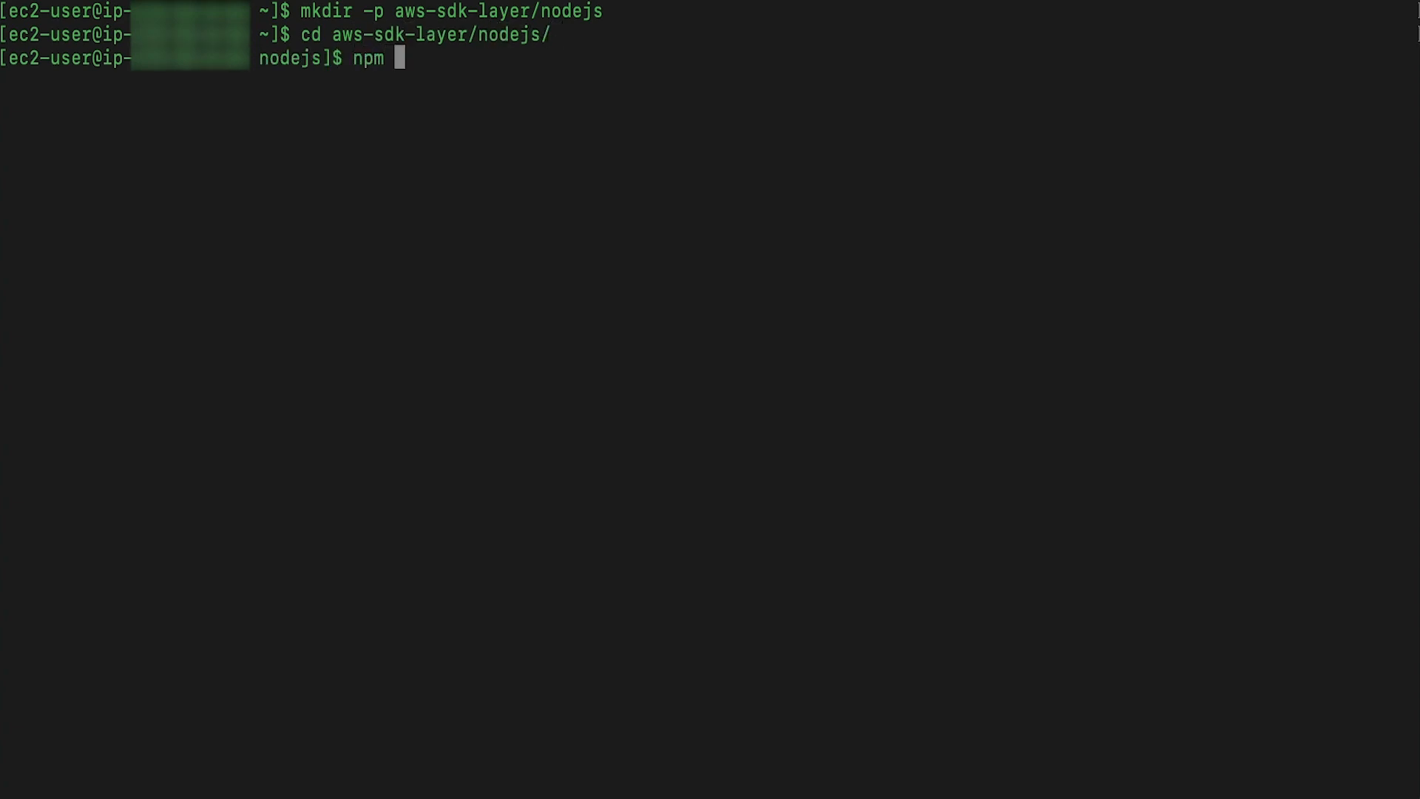
type("install aws-sdk")
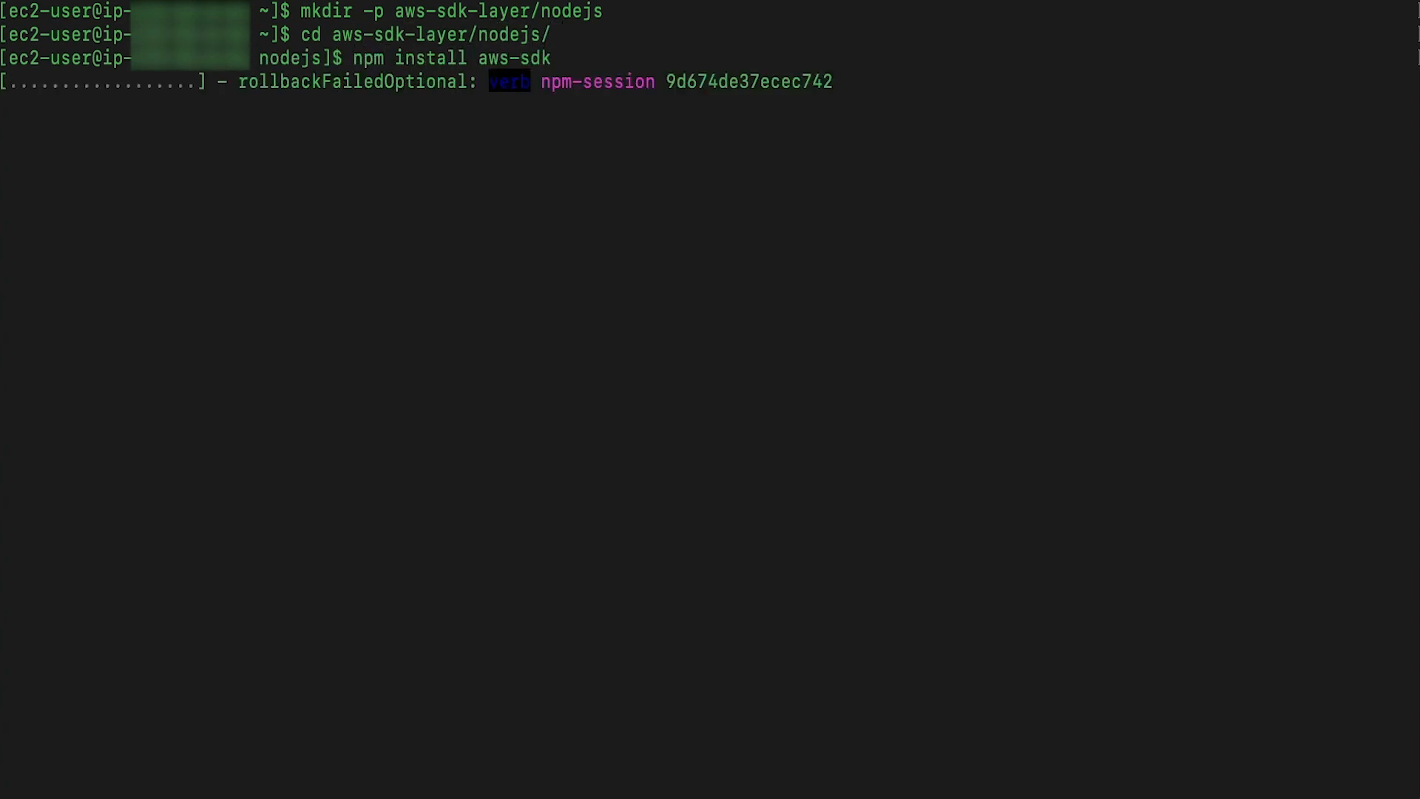
type("zip")
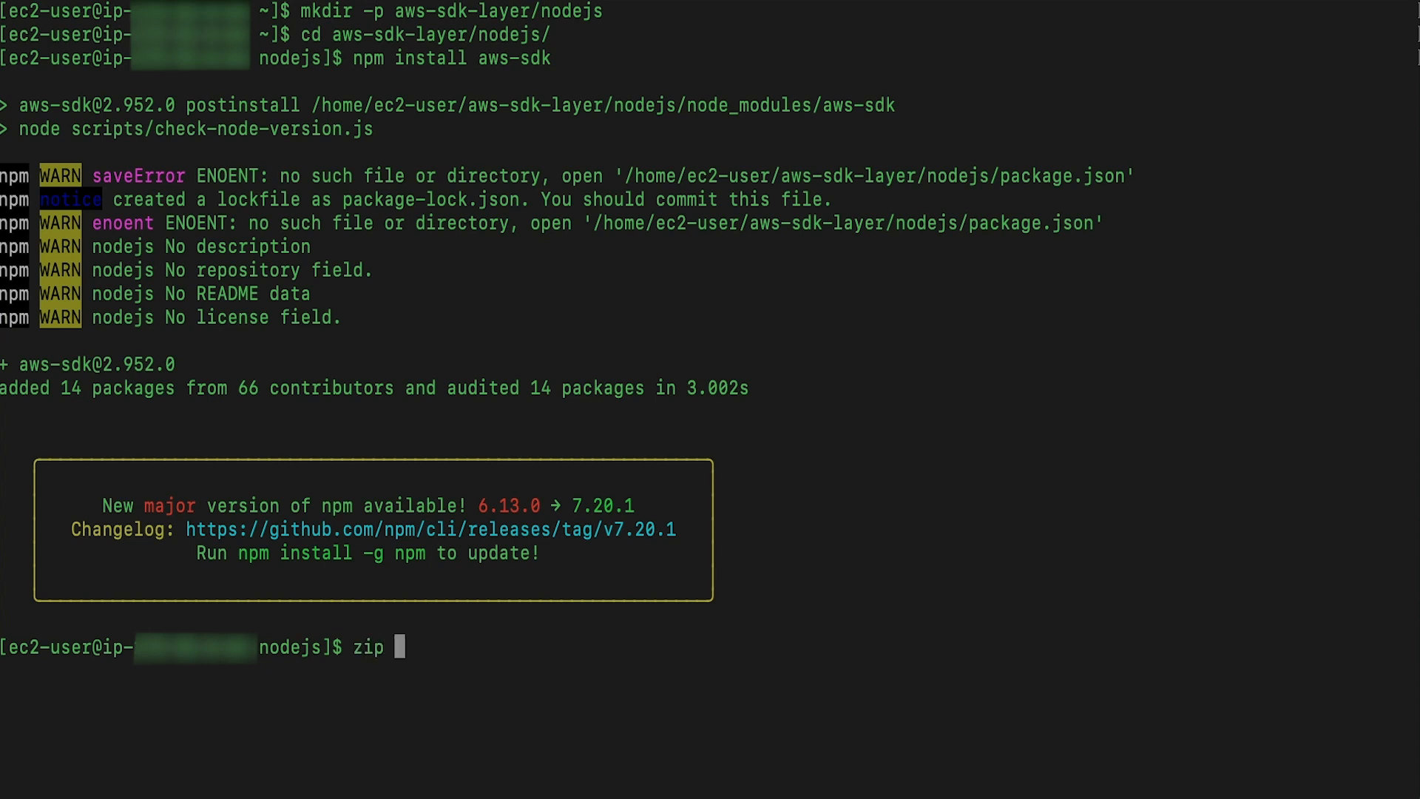
type("-r ../package.zip")
type("cat")
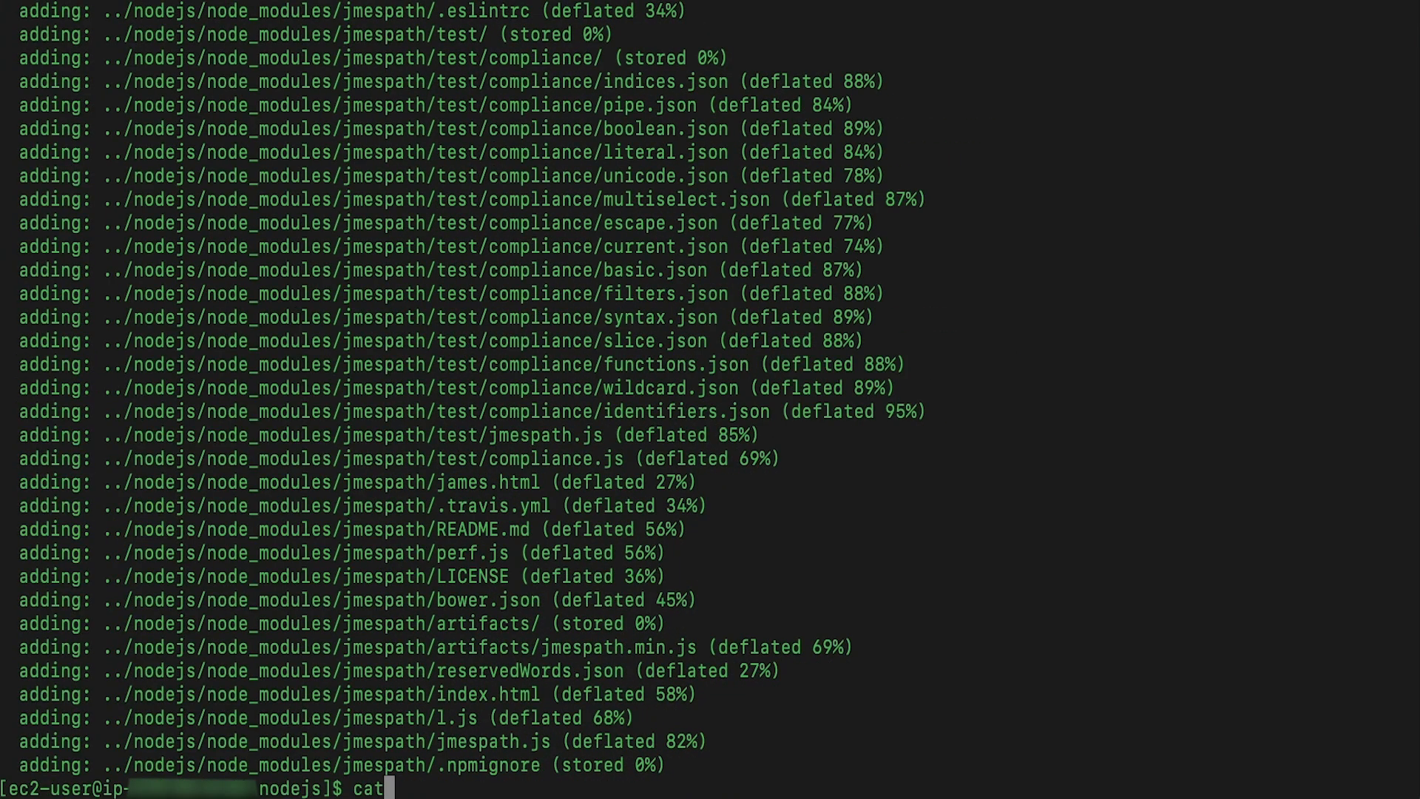
key("Return")
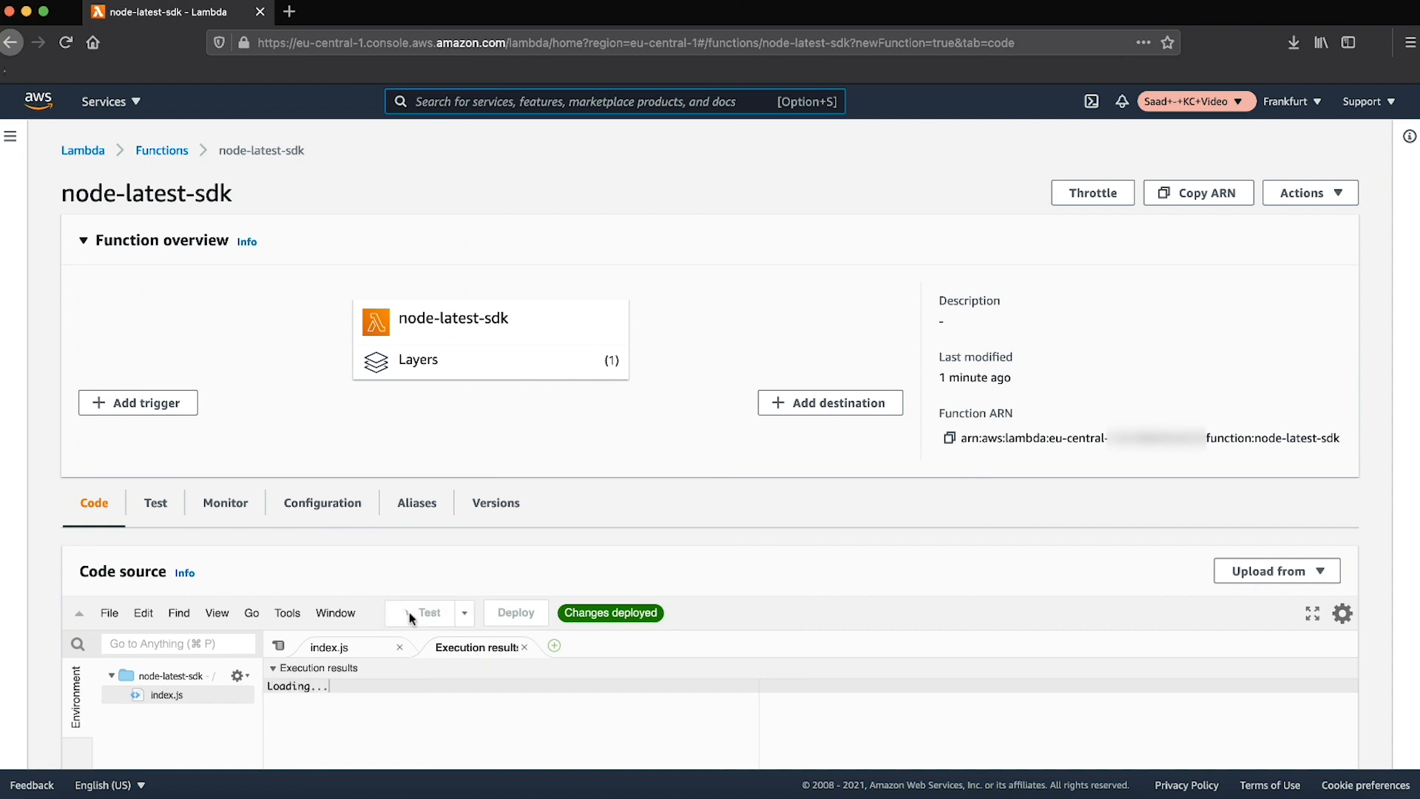
- Rerun the Test event and read the response showing SDK version "2.952.0" from the layer
left_click(429, 612)
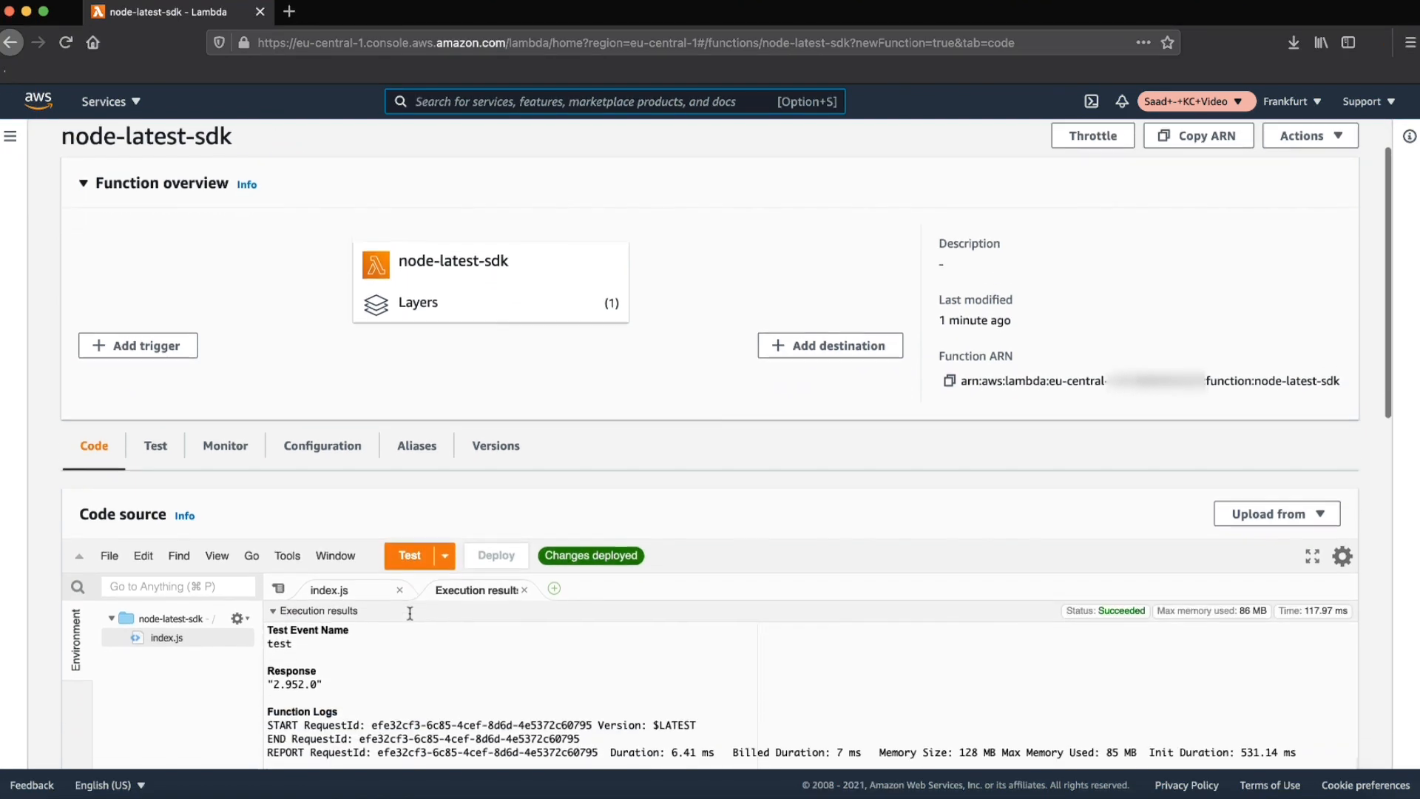
scroll("down", 3)
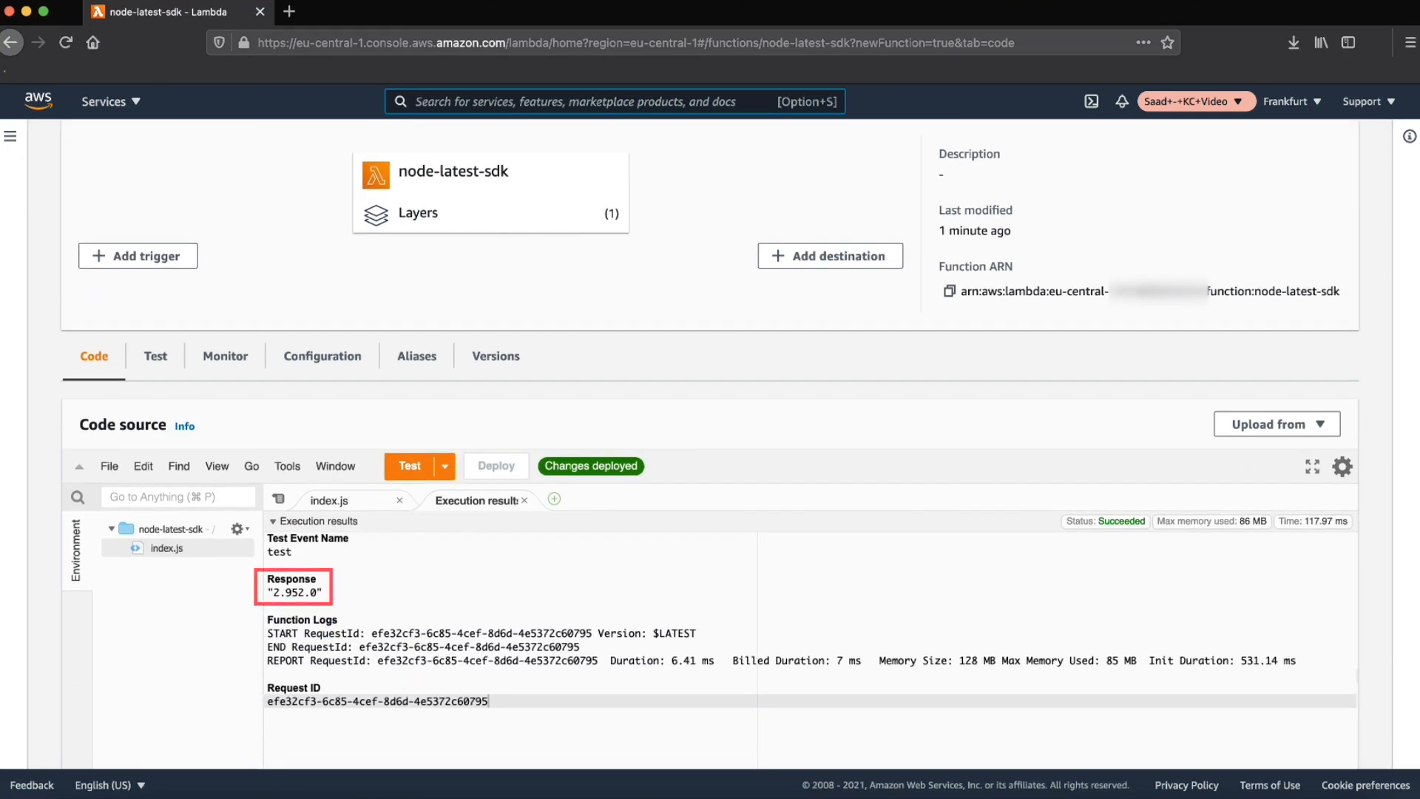
left_click(615, 100)
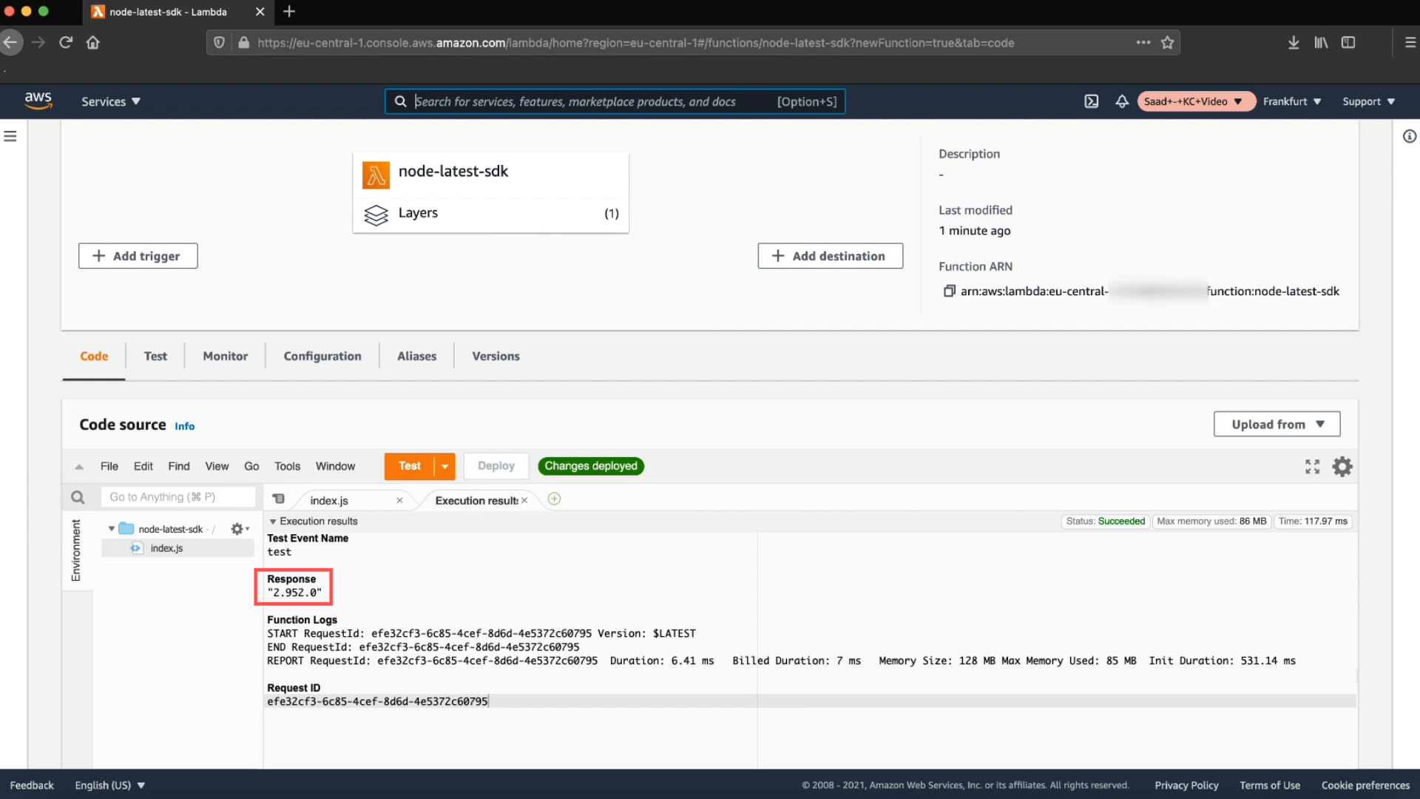